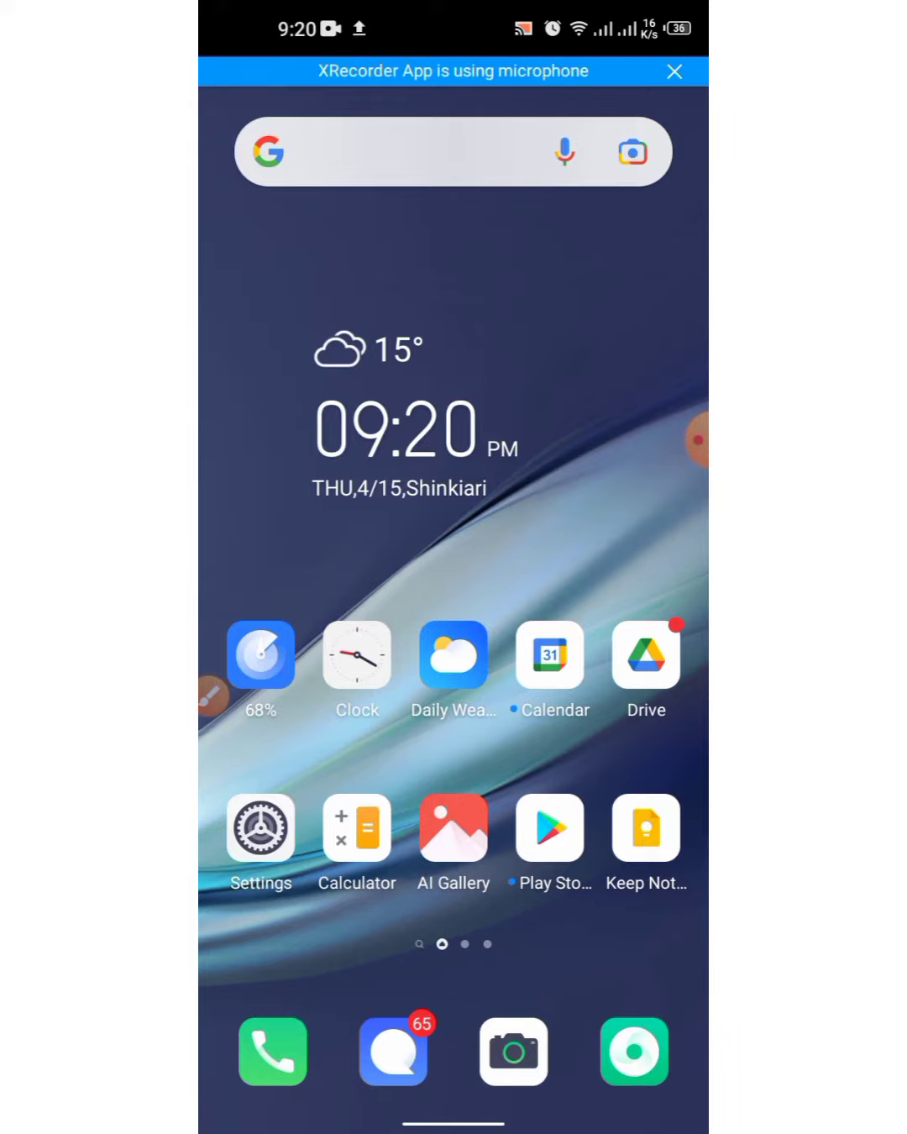
Launch Google Drive from the home screen, landing on the Suggested list
left_click(645, 655)
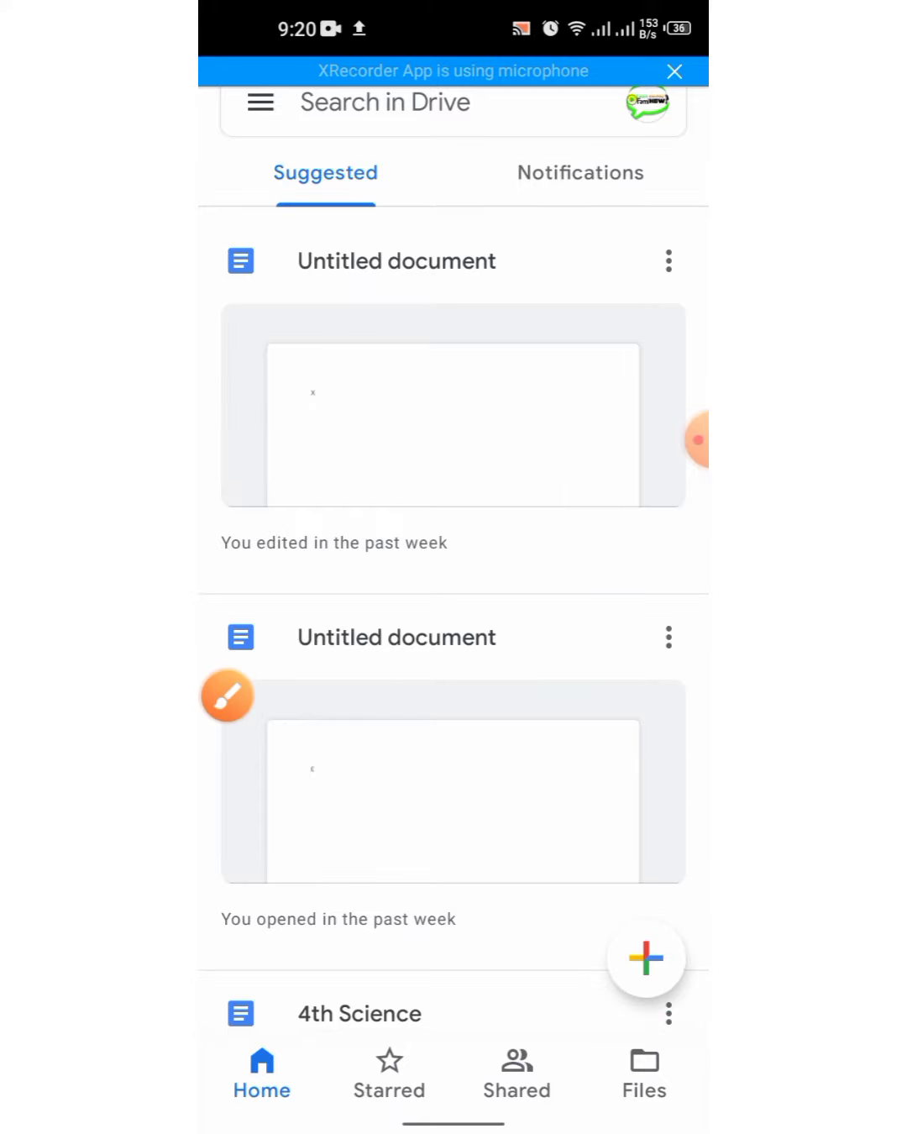
left_click(645, 958)
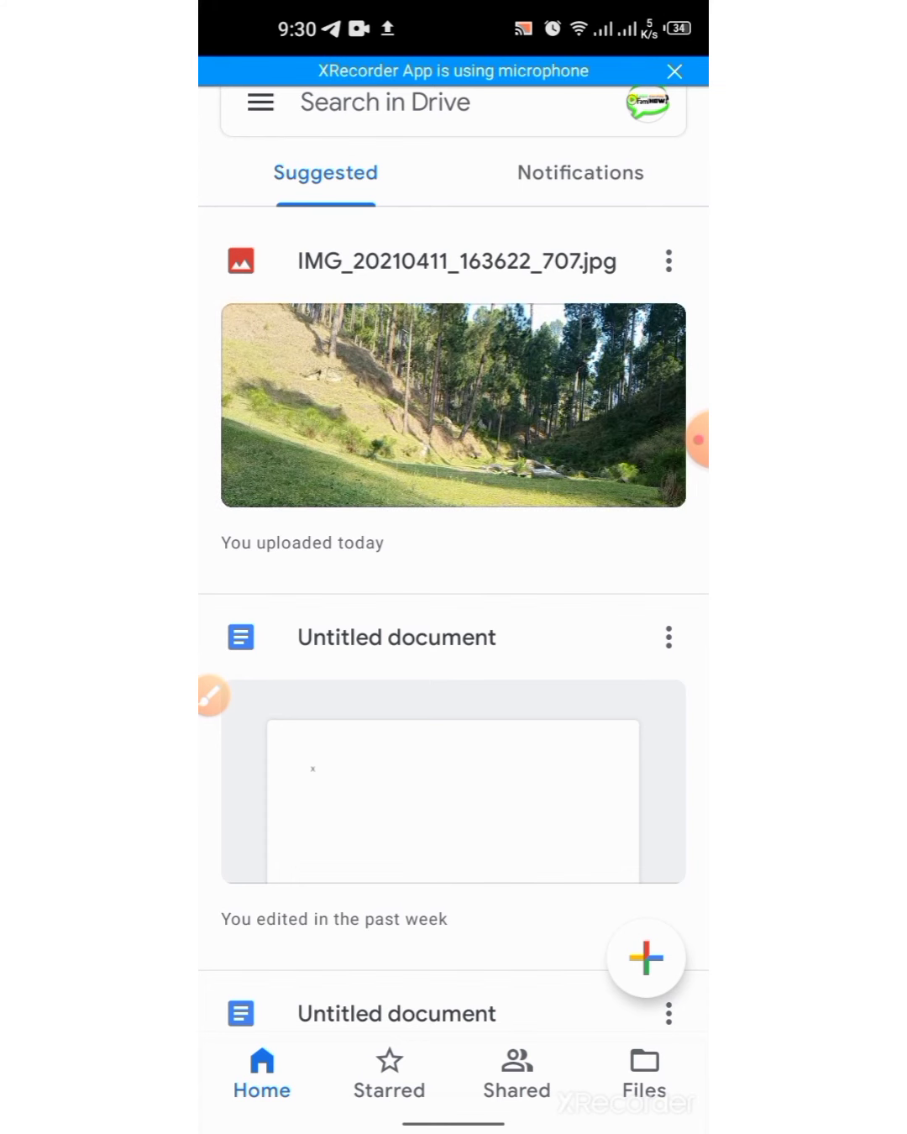
View IMG_20210411_163622_707.jpg, the uploaded grassy valley photo, full-screen in the Drive viewer
left_click(454, 407)
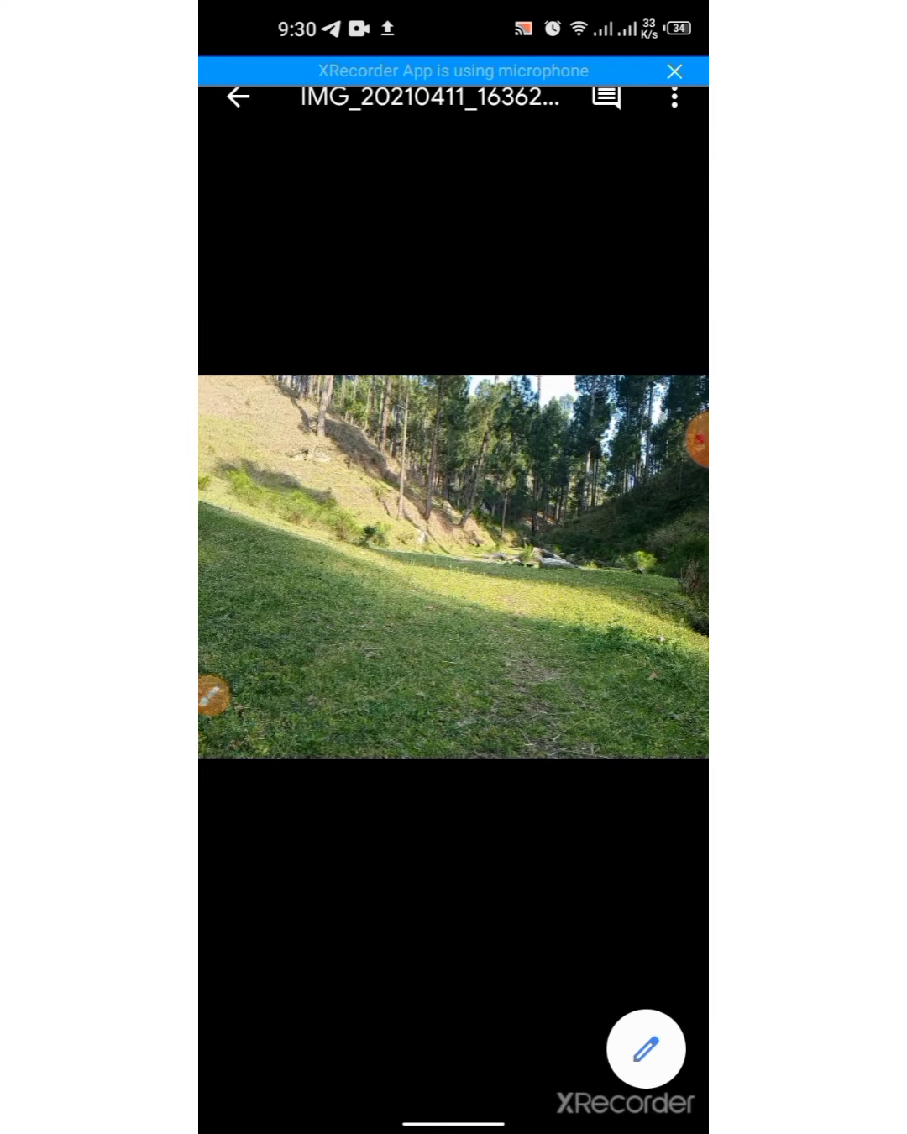